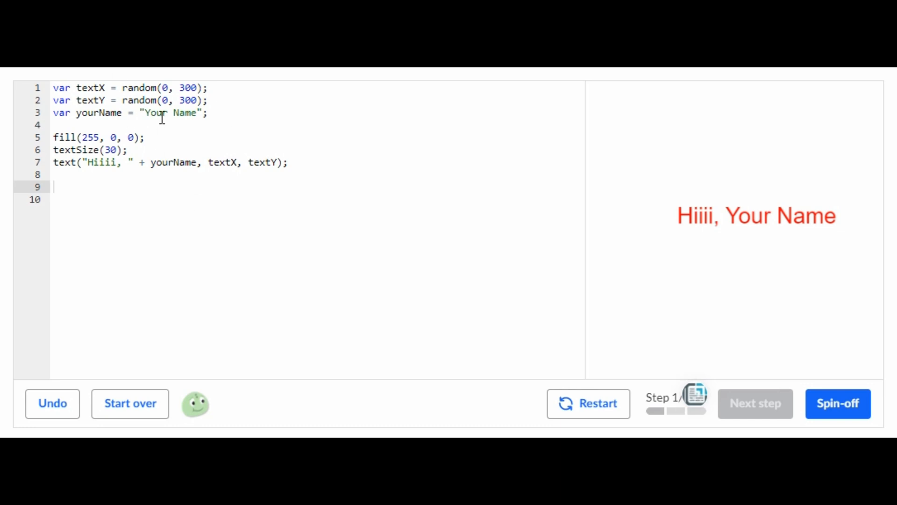
# Step: Replace the Your Name placeholder on line 3 with Emma
pyautogui.click(169, 114)
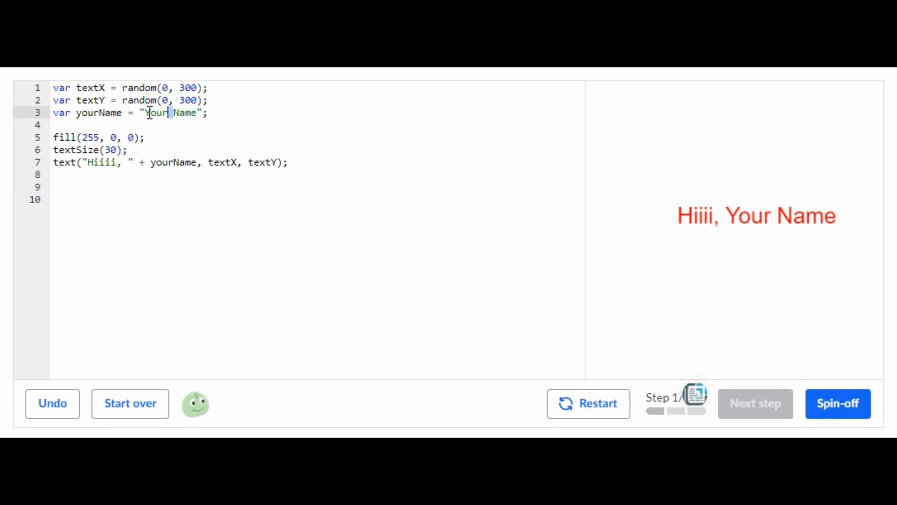
pyautogui.click(148, 113)
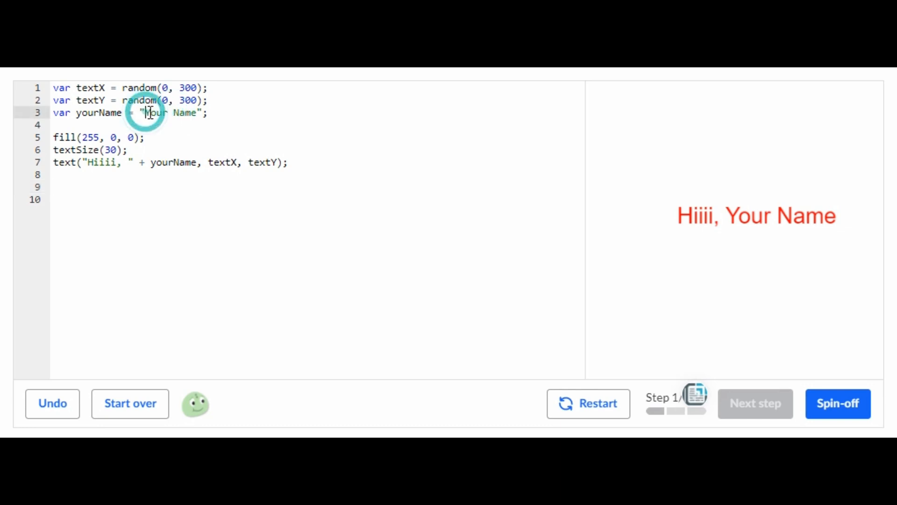
pyautogui.doubleClick(156, 113)
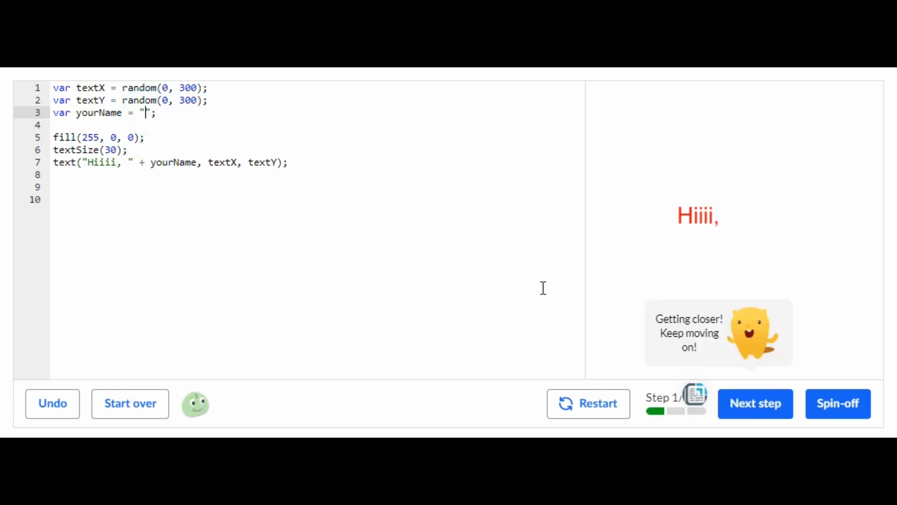
pyautogui.write('Emma')
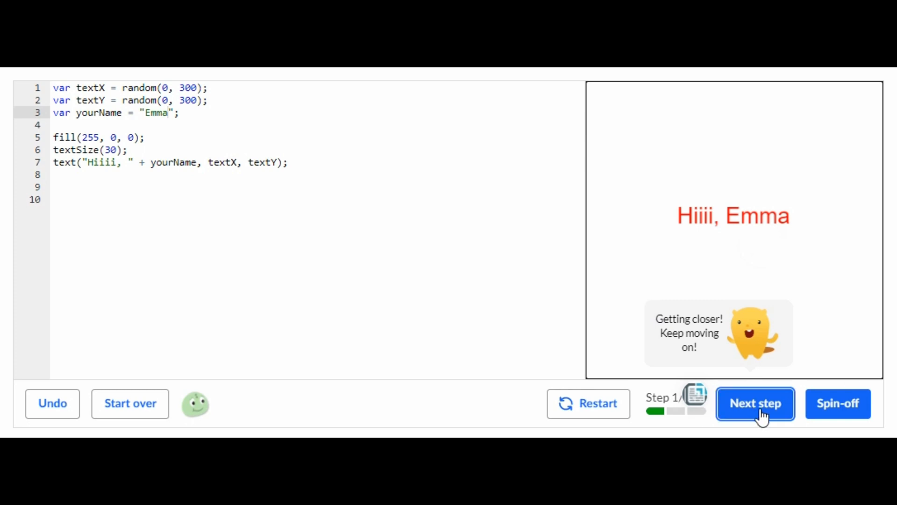
# Step: Wrap the fill, textSize and text lines in var Emma = function() { ... };
pyautogui.click(755, 404)
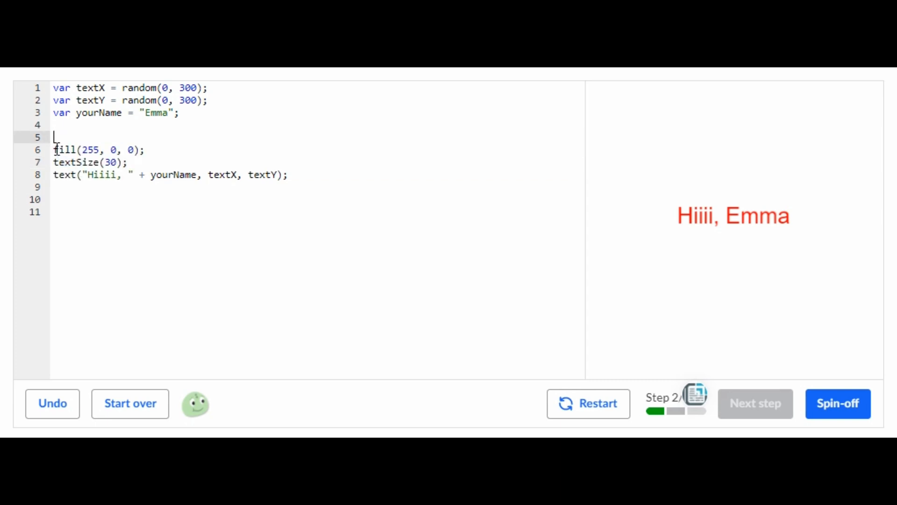
pyautogui.write('var')
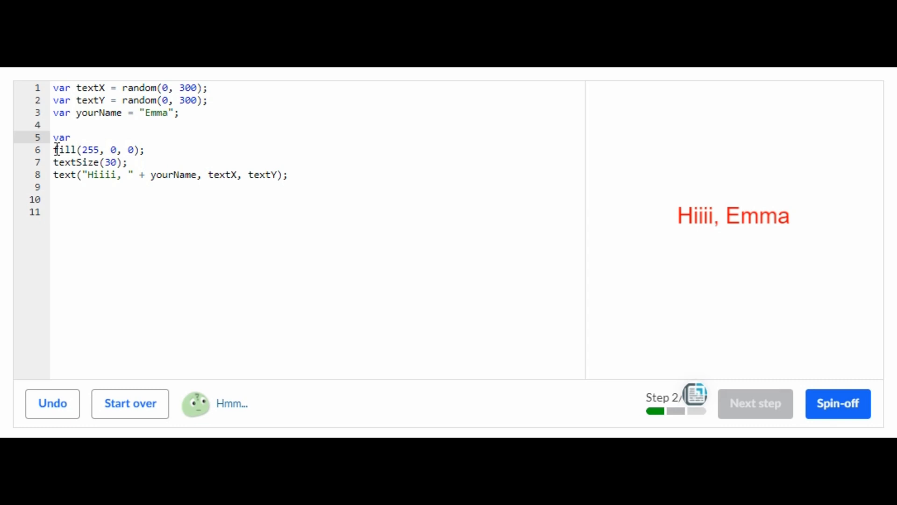
pyautogui.write('Emma')
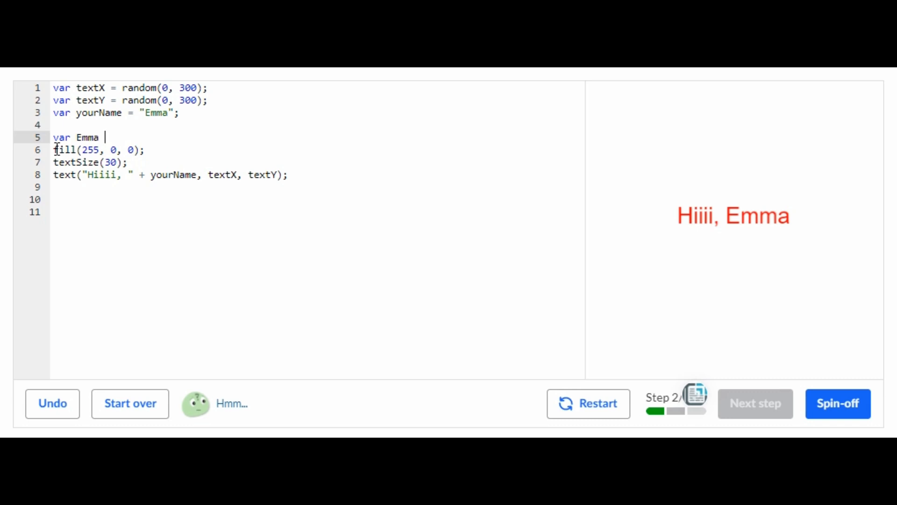
pyautogui.write('= F')
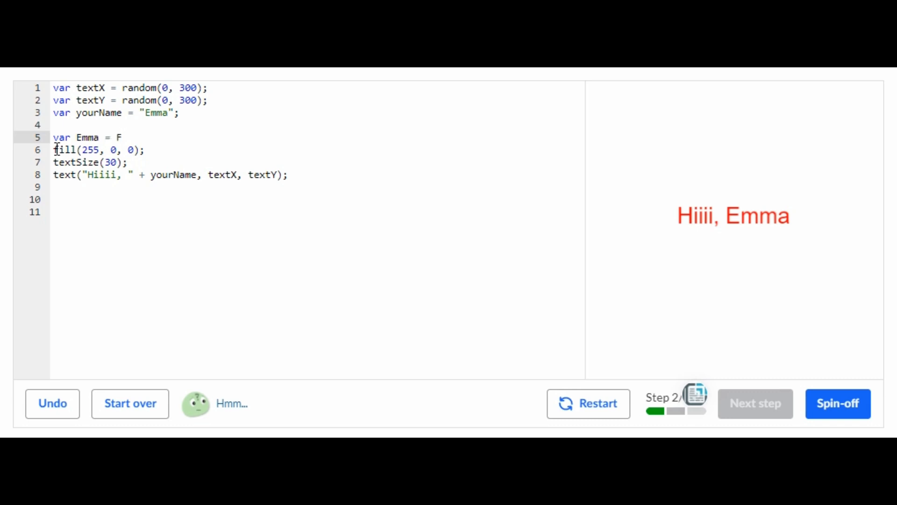
pyautogui.write('unction')
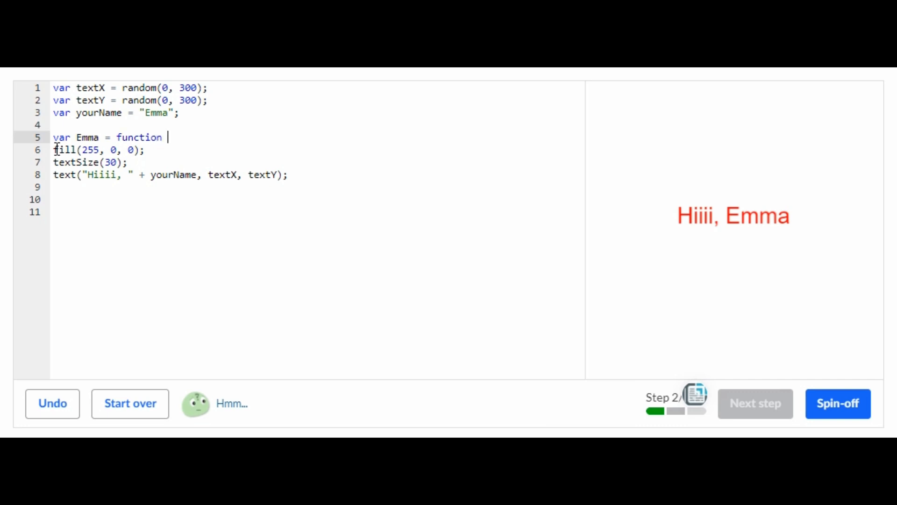
pyautogui.write('{')
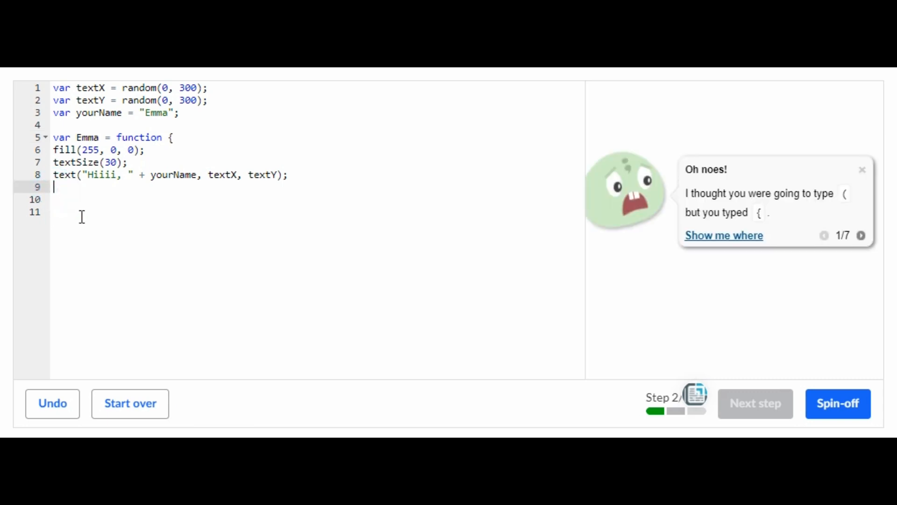
pyautogui.write('};')
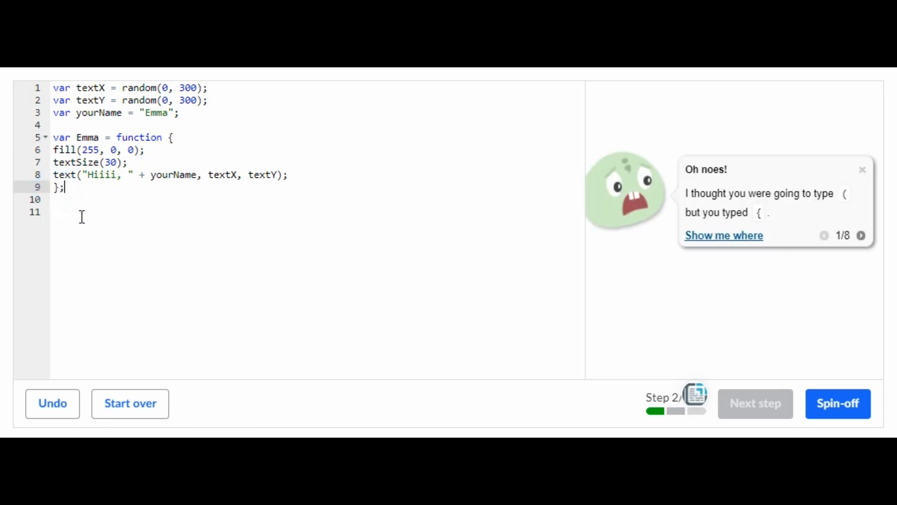
pyautogui.write('()')
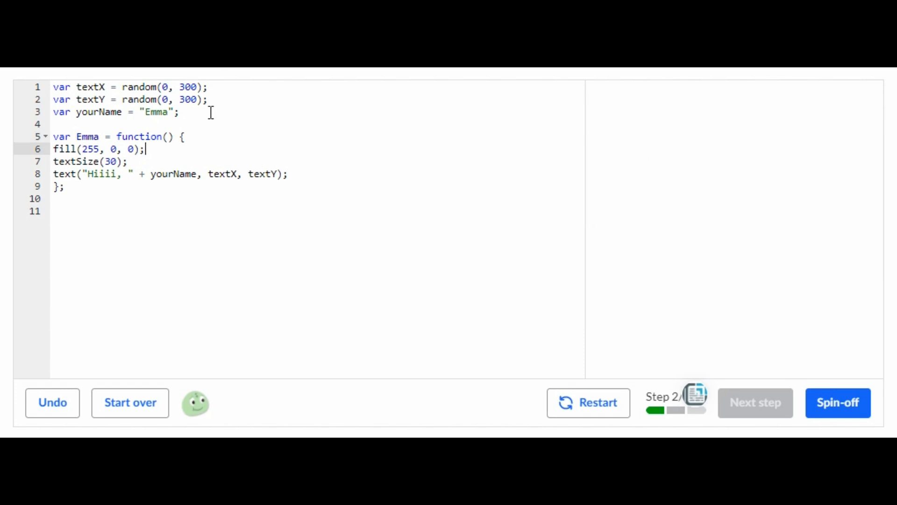
# Step: Call Emma(); below the function and paste the textX/textY lines inside its body
pyautogui.click(54, 198)
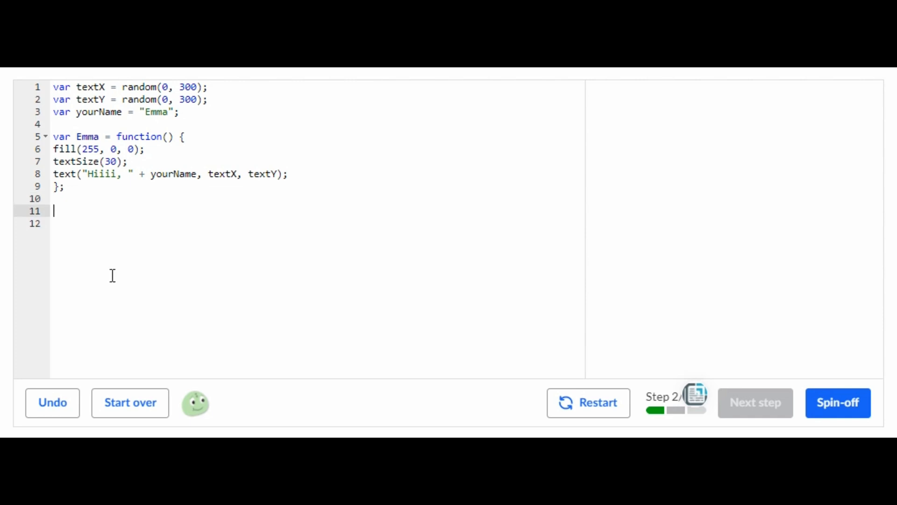
pyautogui.write('Emma();')
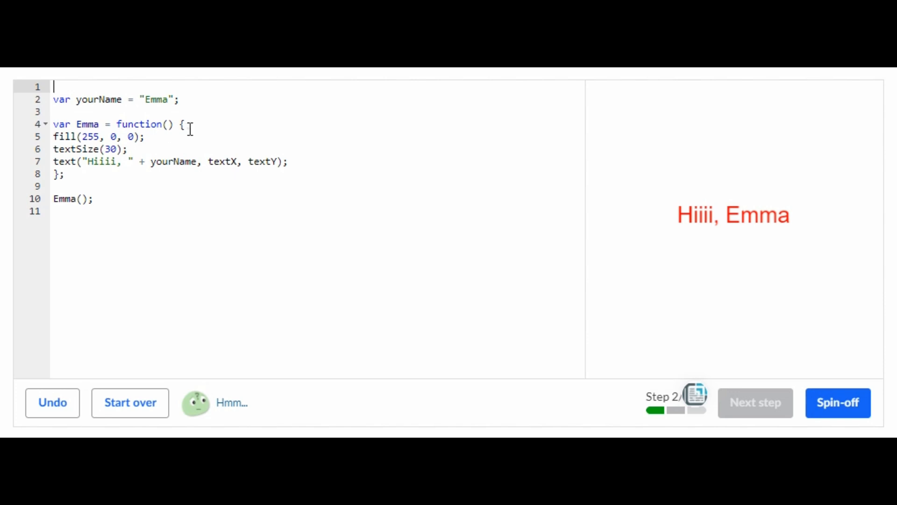
pyautogui.press('Enter')
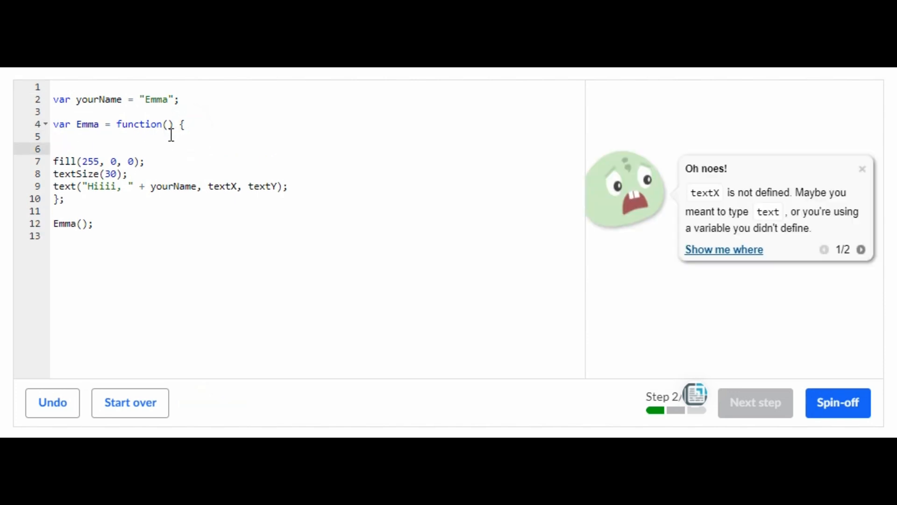
pyautogui.rightClick(59, 136)
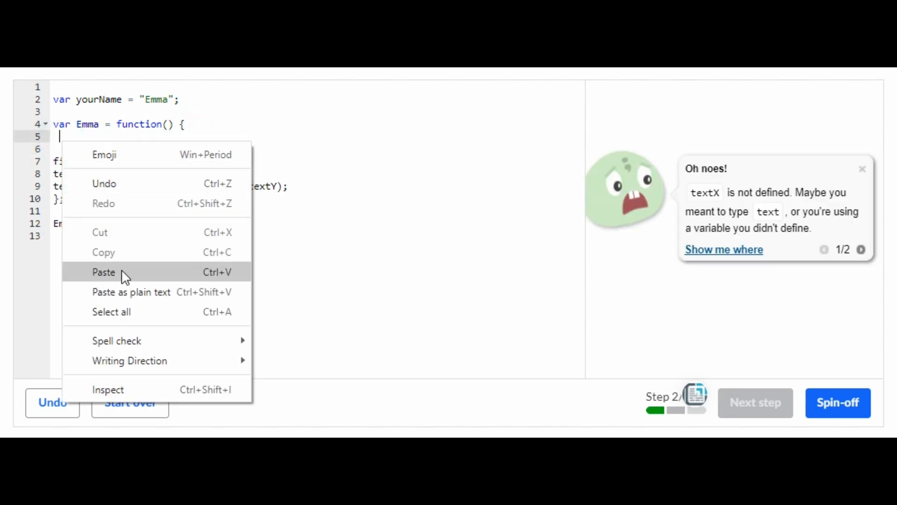
pyautogui.click(103, 272)
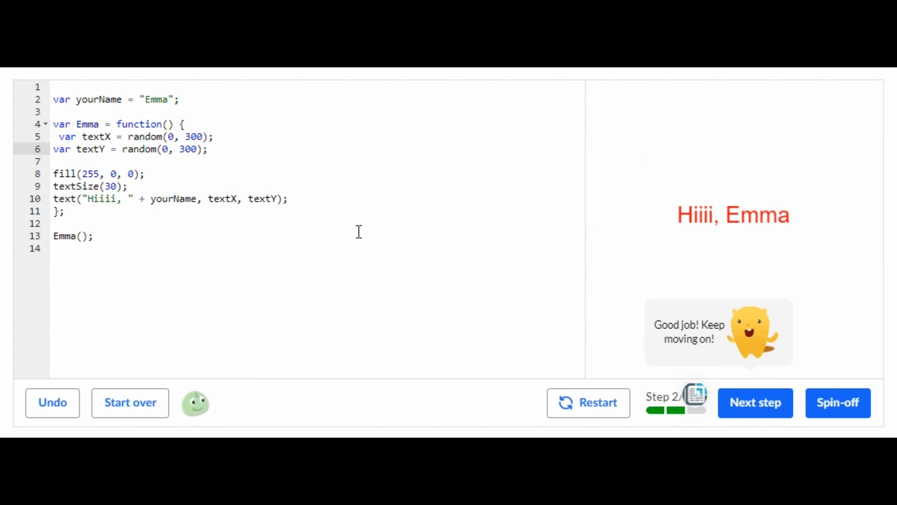
pyautogui.moveTo(855, 254)
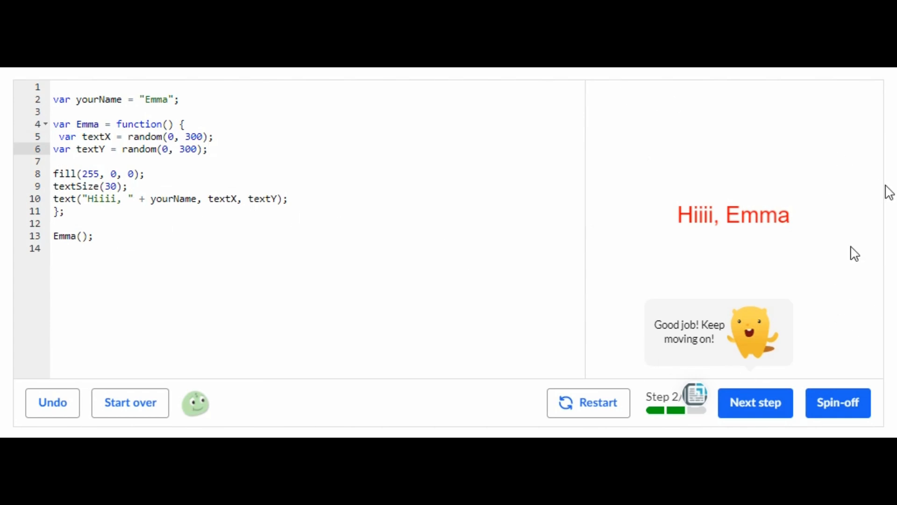
# Step: Add three more Emma(); calls so the greeting is drawn four times
pyautogui.click(755, 402)
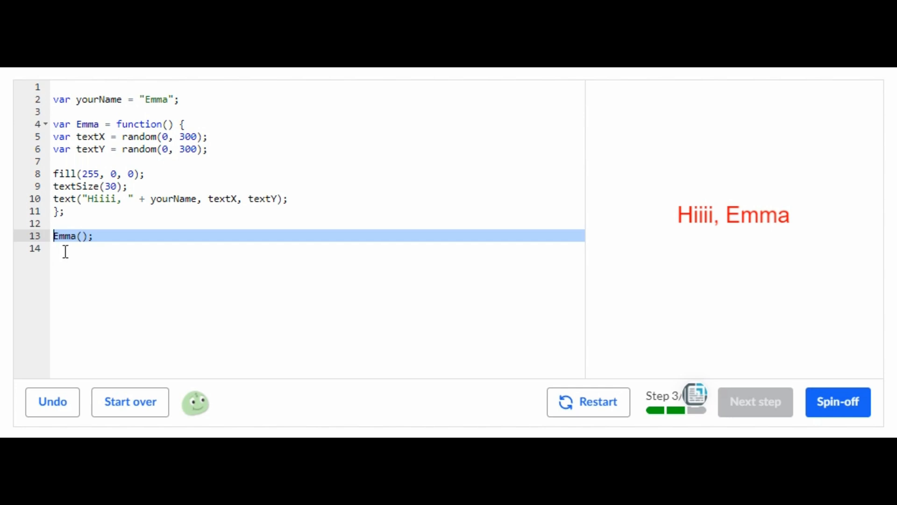
pyautogui.write('Emma();')
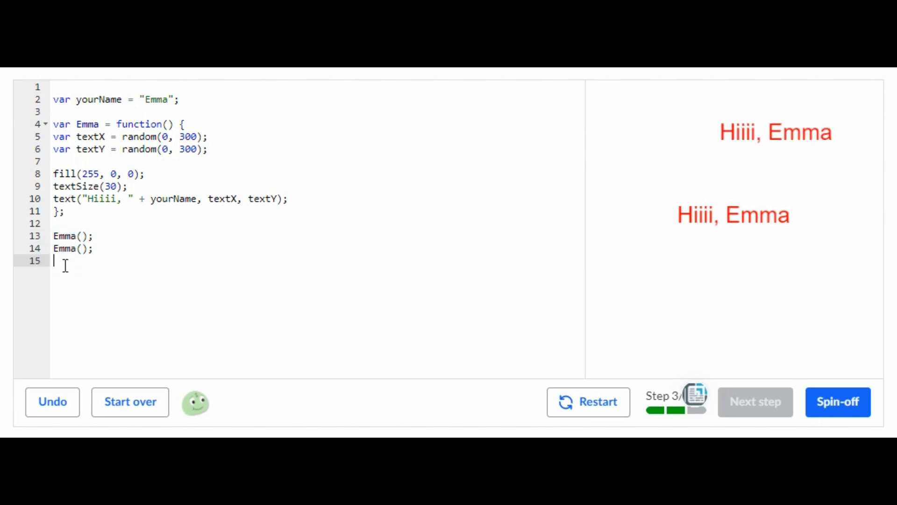
pyautogui.write('Emma();')
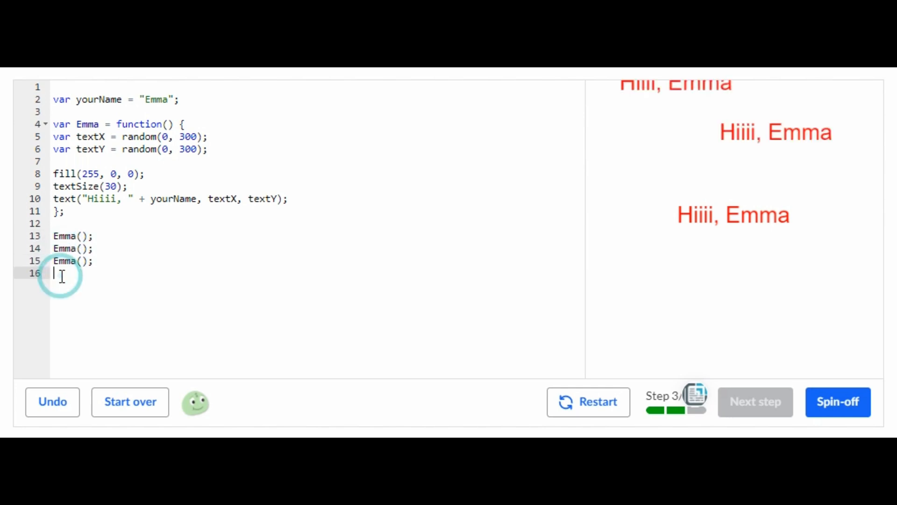
pyautogui.write('Emma();')
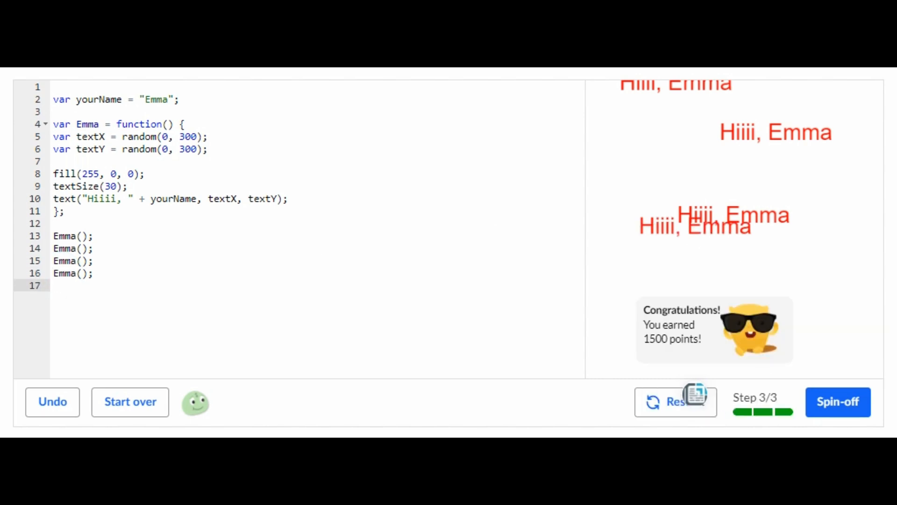
# Step: Restart the program five times to redraw the four greetings at new random positions
pyautogui.click(674, 401)
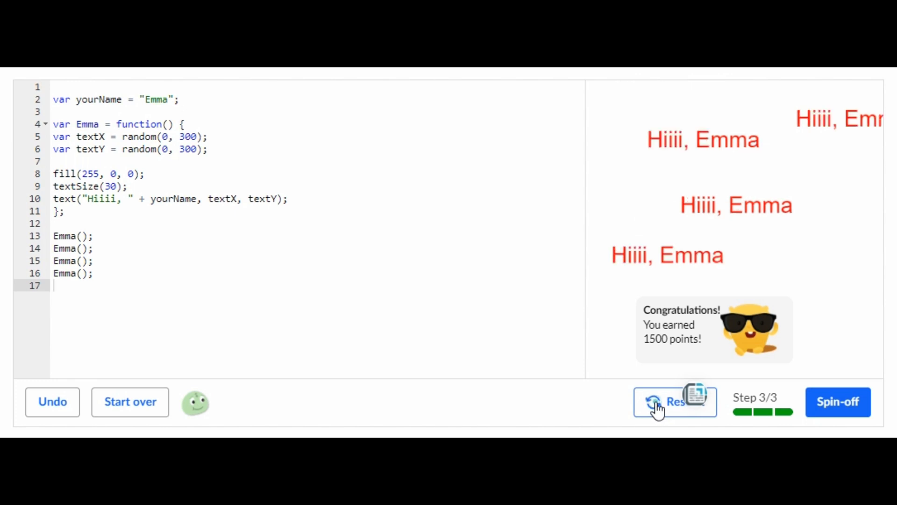
pyautogui.click(655, 401)
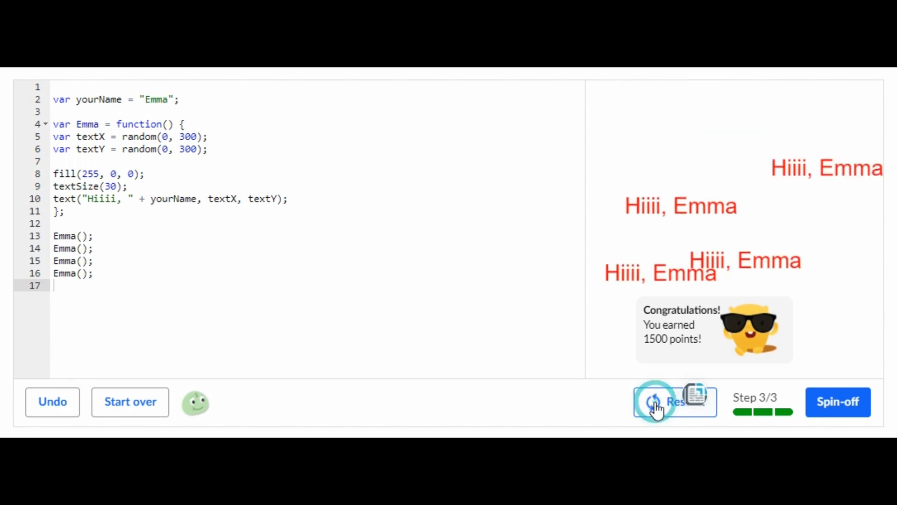
pyautogui.click(654, 401)
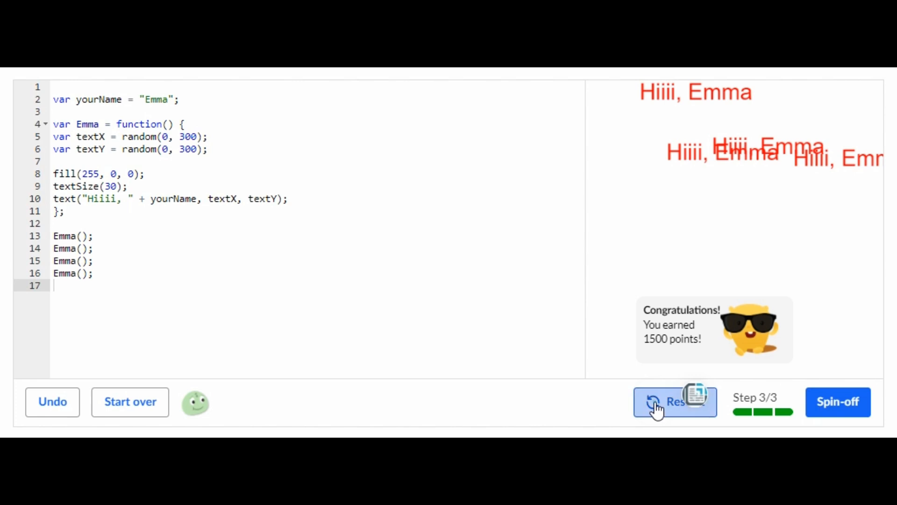
pyautogui.click(673, 401)
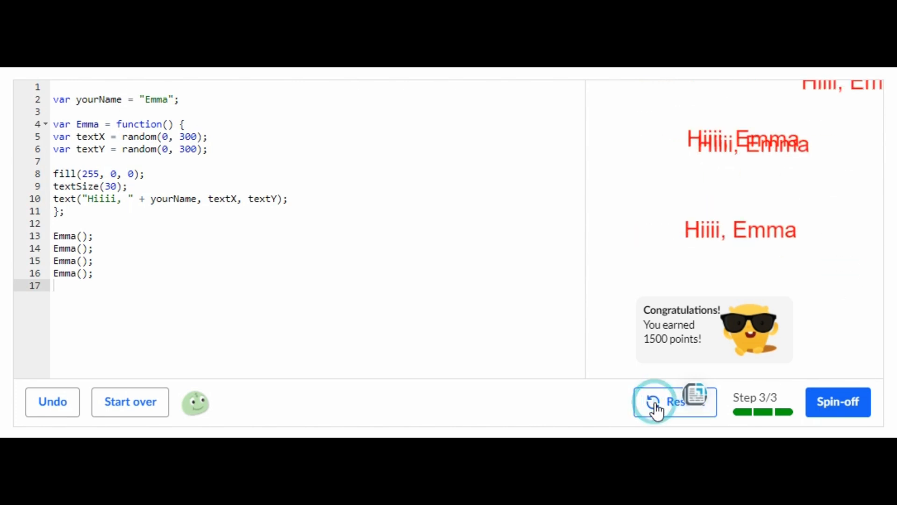
pyautogui.click(652, 401)
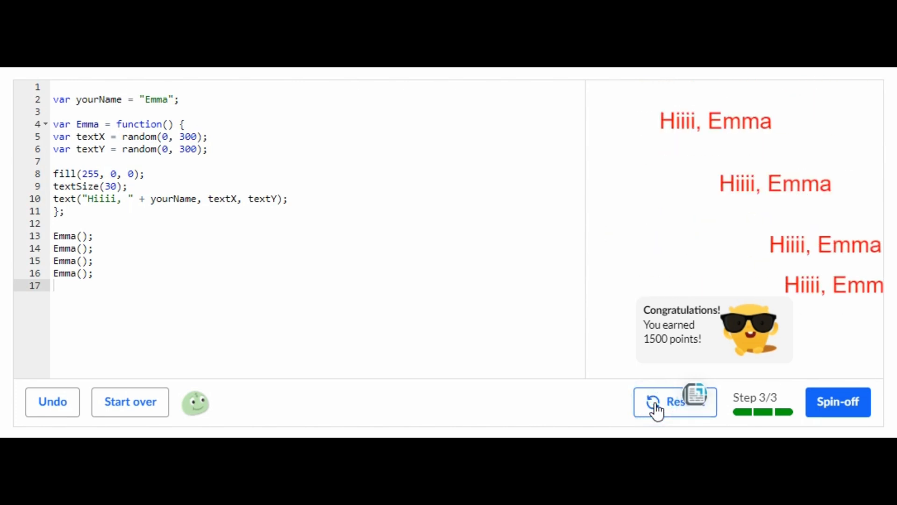